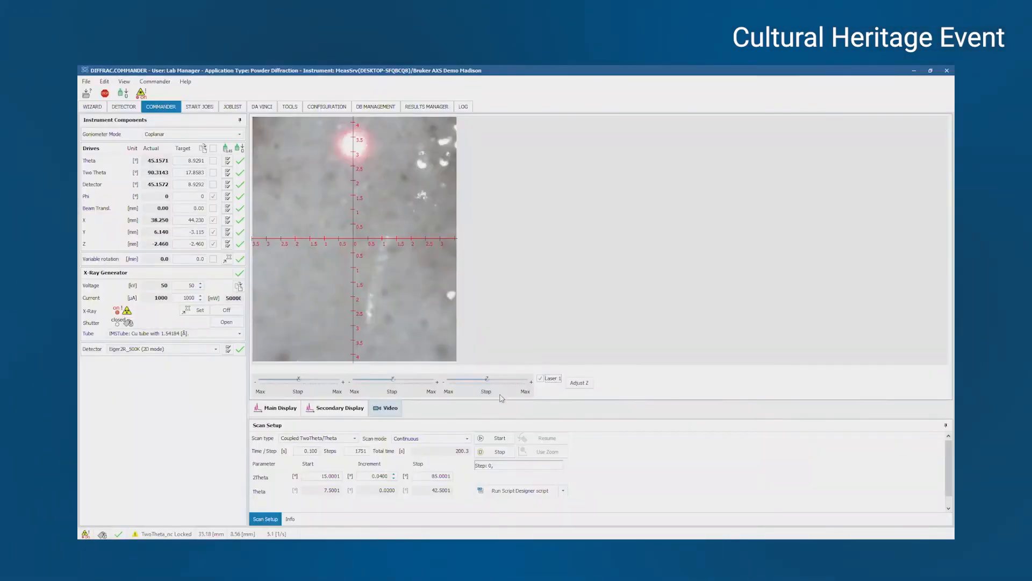
Adjust the Z drive slider until the laser spot sits on the video crosshair centre.
drag(487, 379, 503, 379)
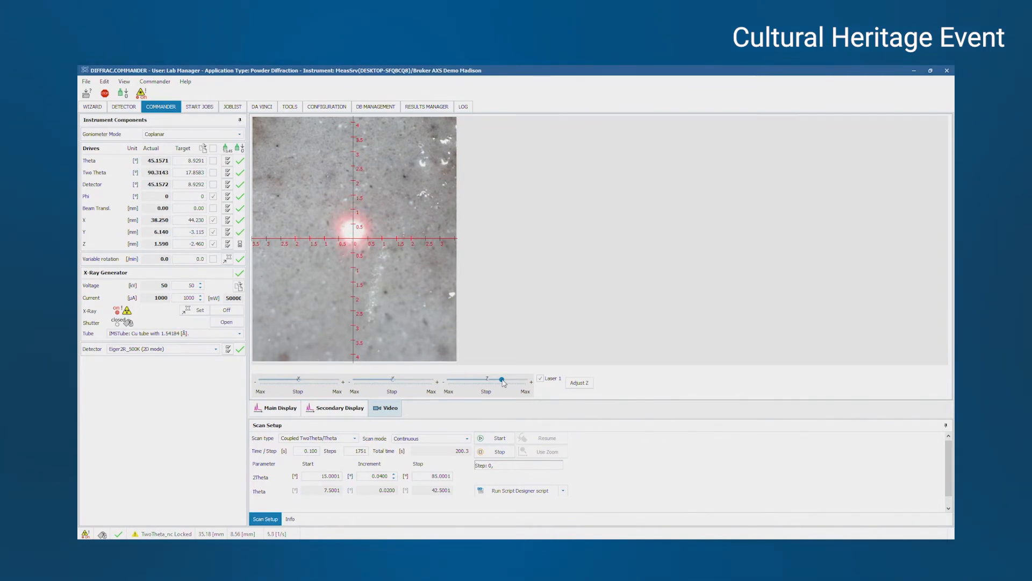
drag(500, 379, 487, 379)
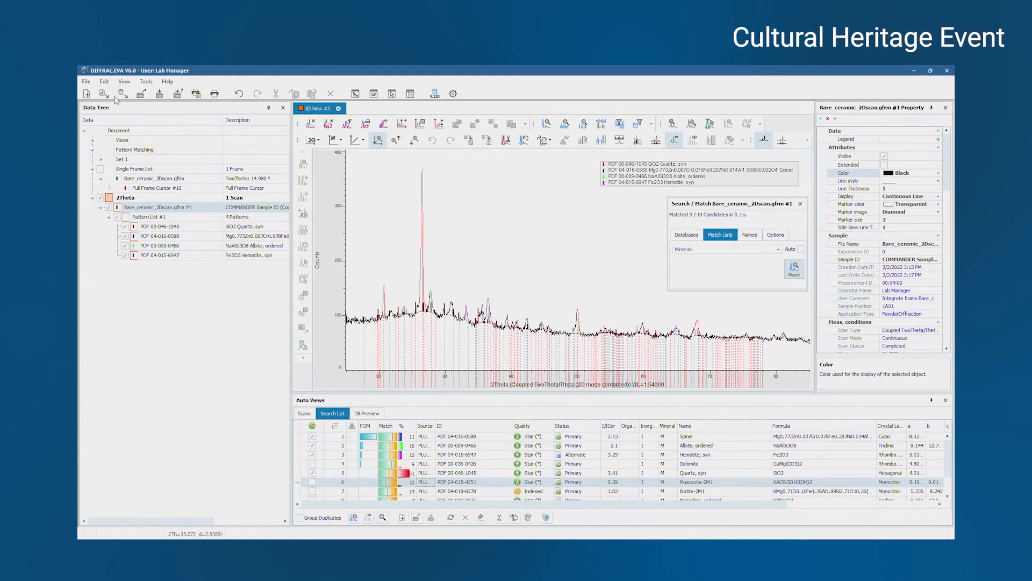
Load Painted_ceramic_2Dscan.gfrm and integrate its Full Frame Cursor into the 2Theta scans.
click(104, 92)
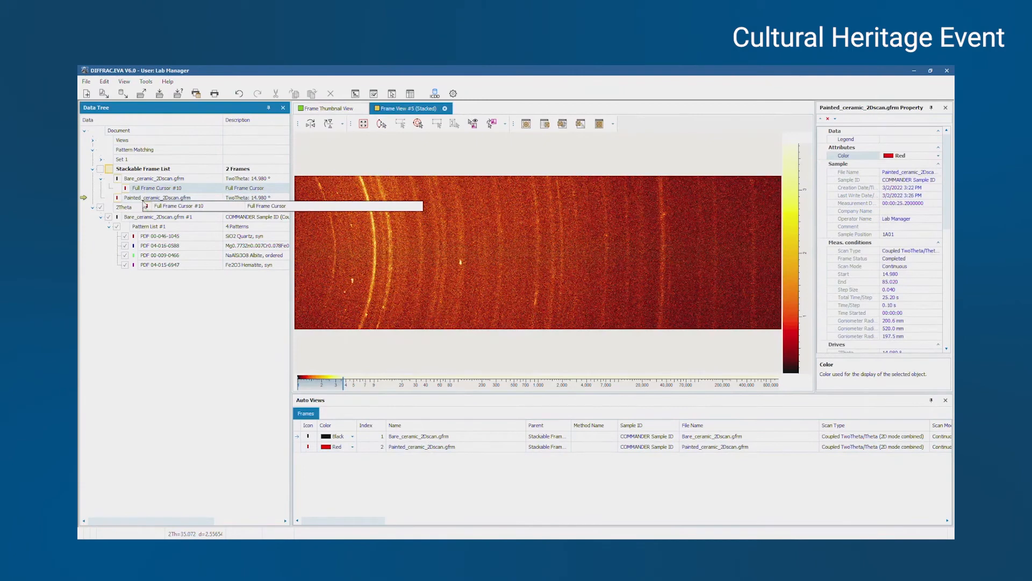
click(157, 198)
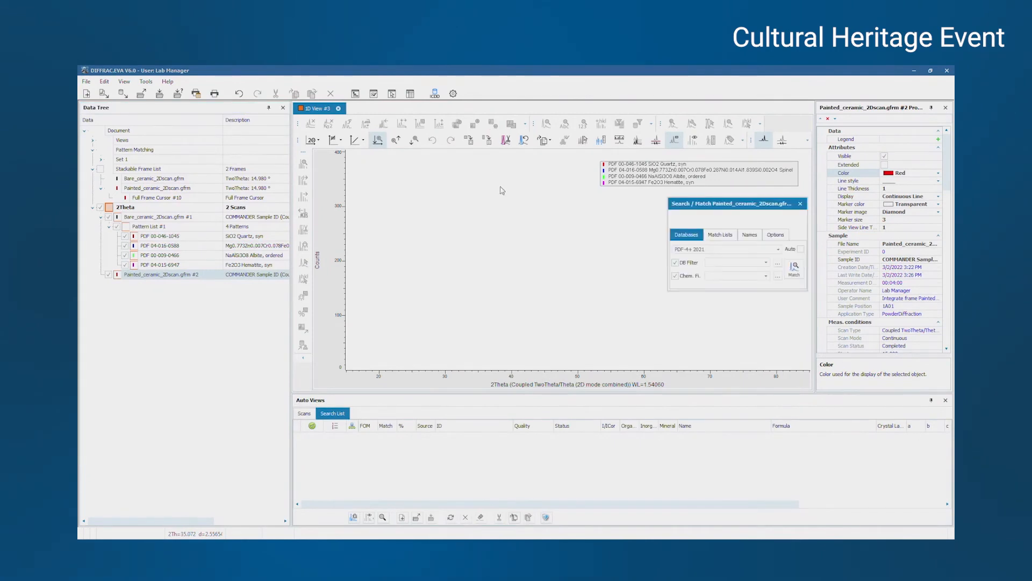
Refresh the 1D View so the red painted pattern overlays the black bare pattern.
click(800, 203)
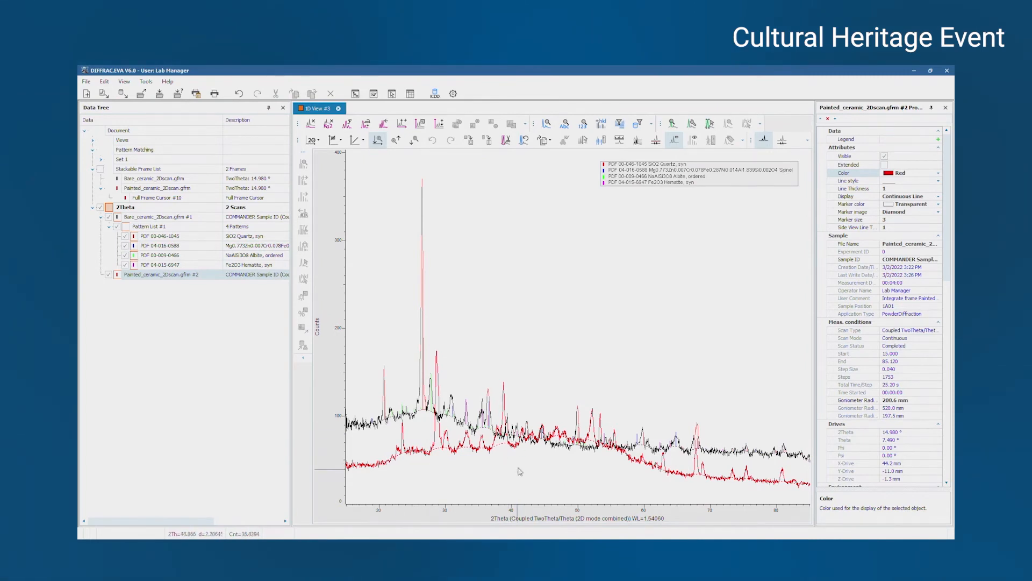
mouse_move(461, 456)
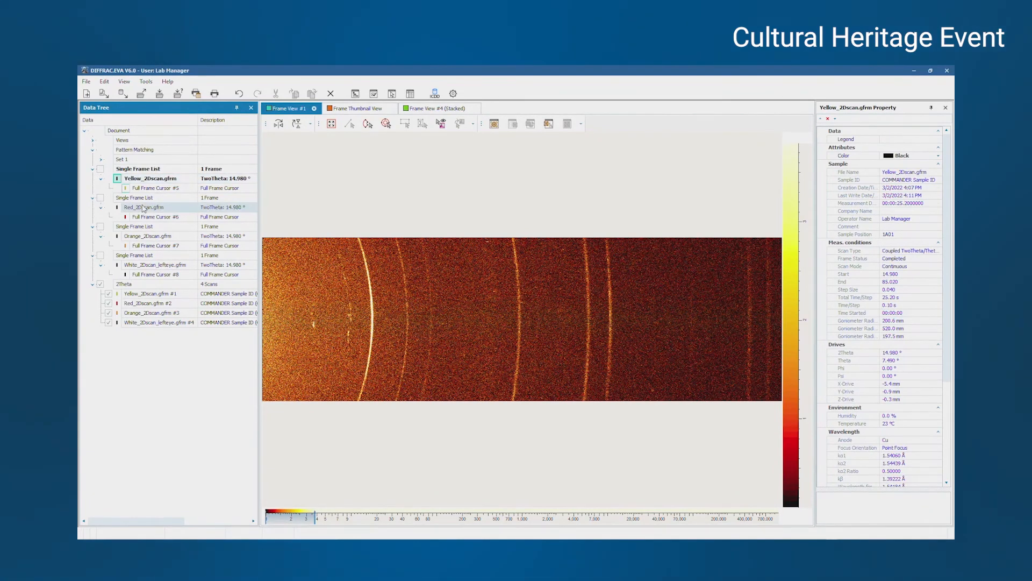
Show the Red_2Dscan.gfrm and Orange_2Dscan.gfrm frames in Frame View in turn.
click(143, 208)
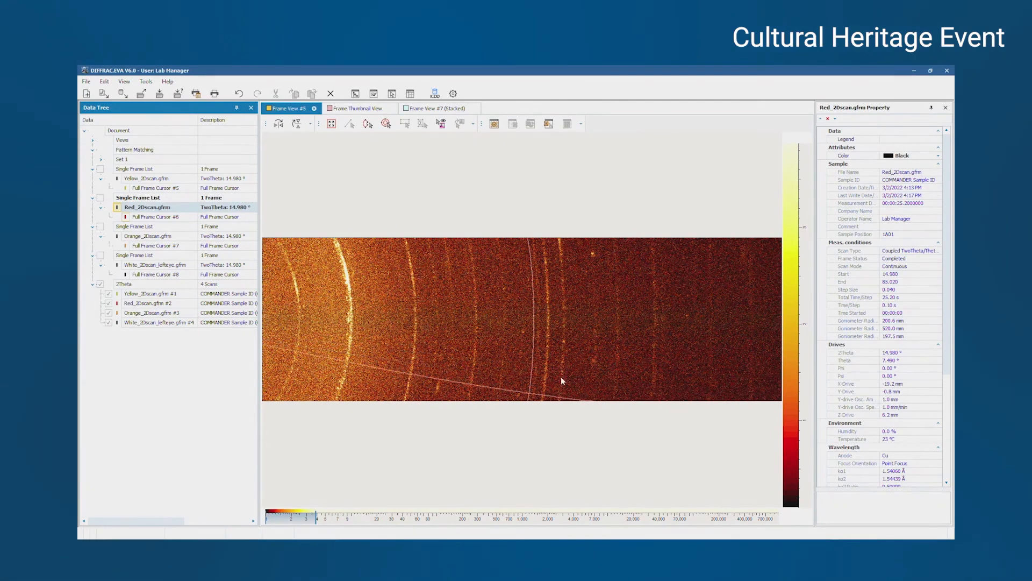
click(151, 235)
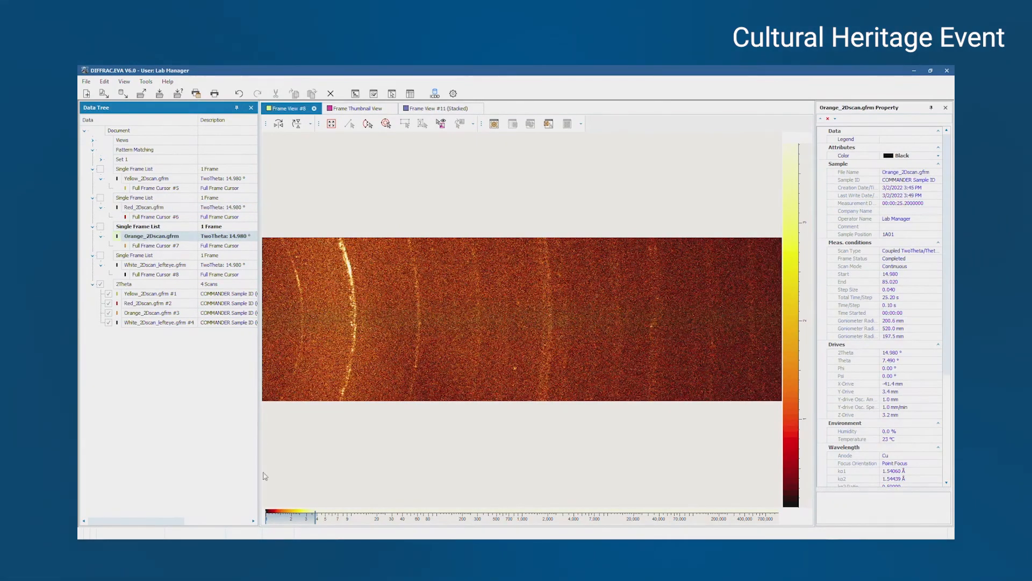